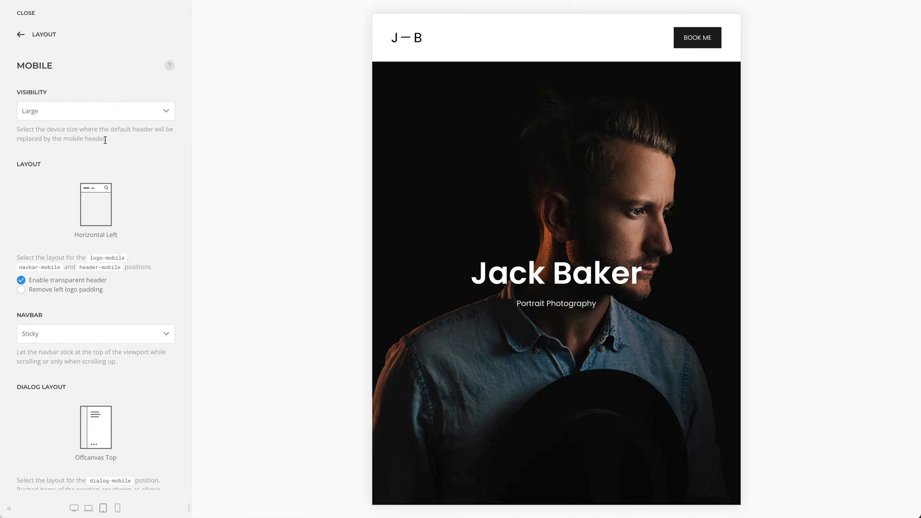
- In Menus, assign Mobile Menu to the Mobile Dialog Position
scroll(down, 3)
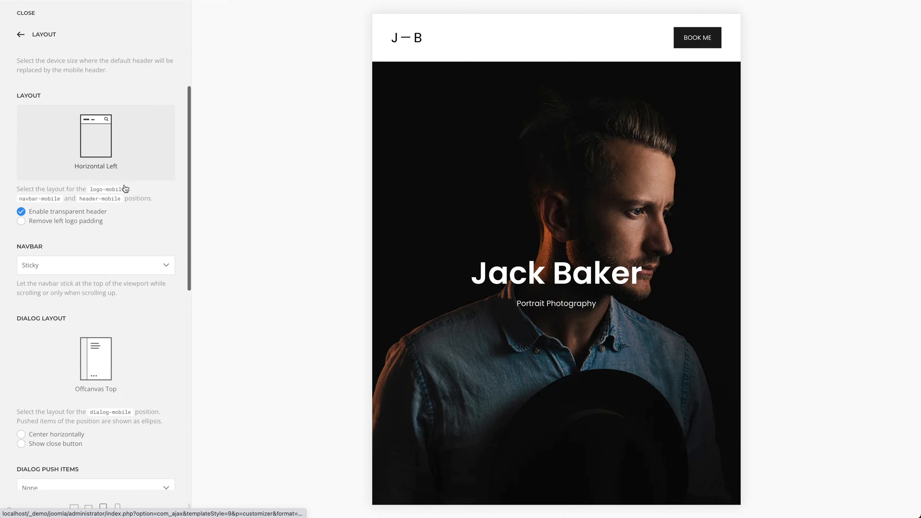
scroll(down, 3)
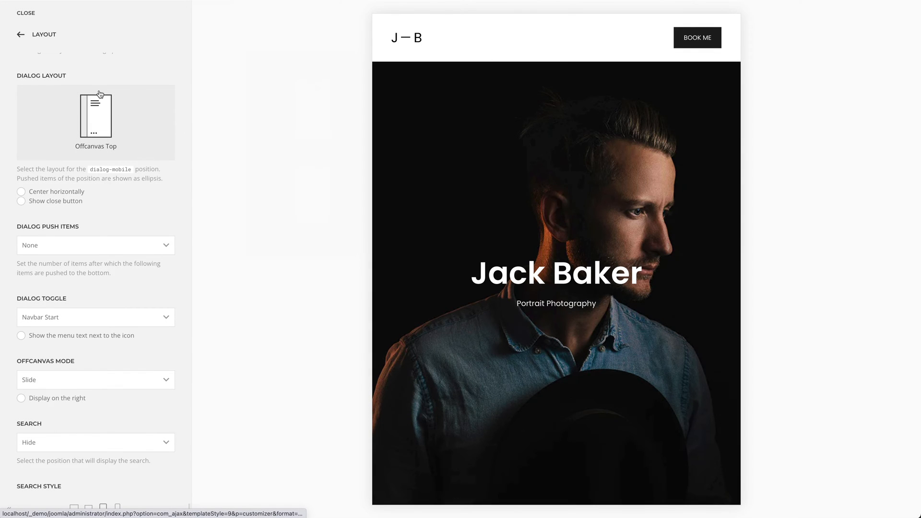
click(20, 34)
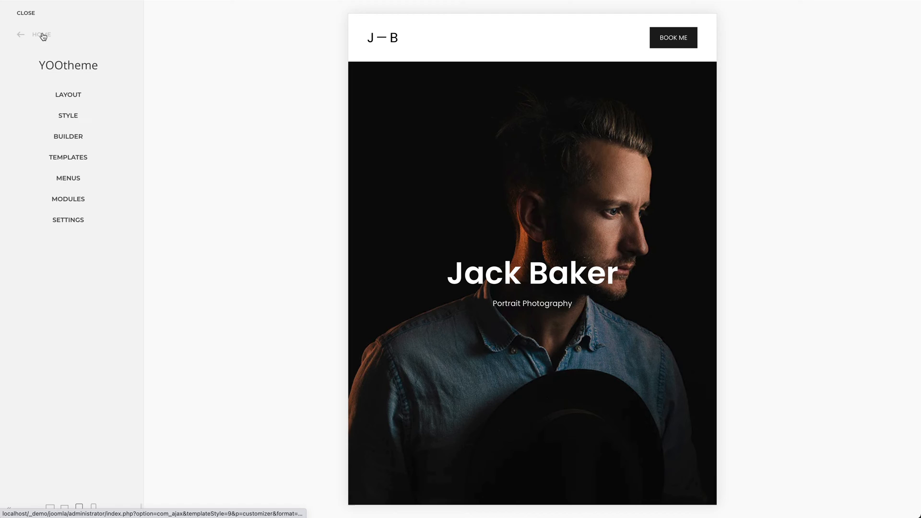
click(67, 179)
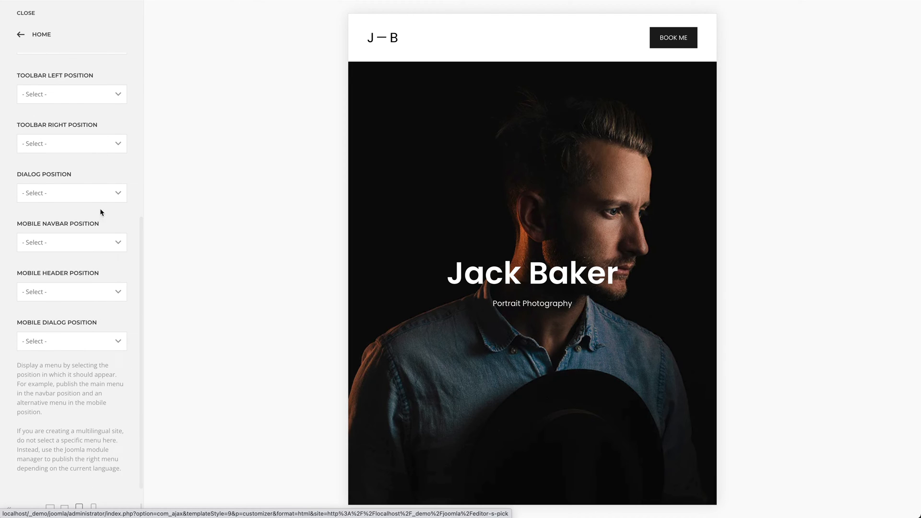
click(71, 340)
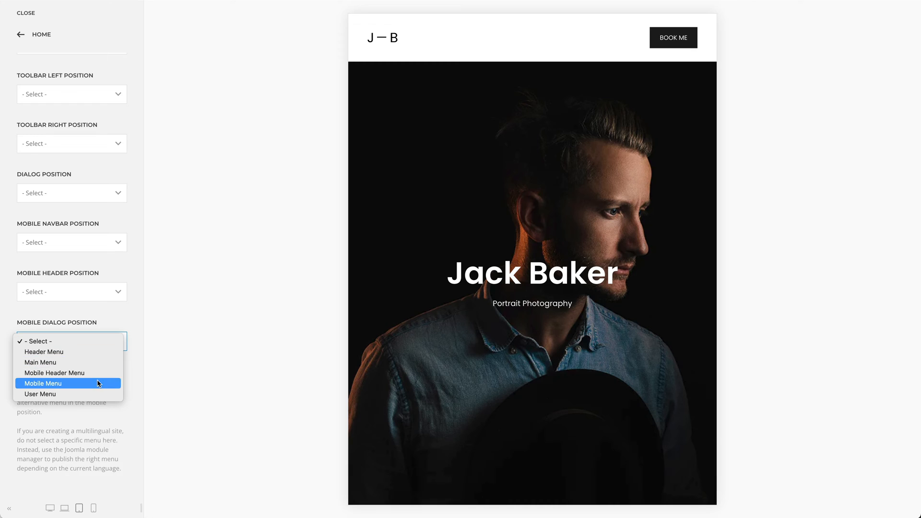
click(42, 383)
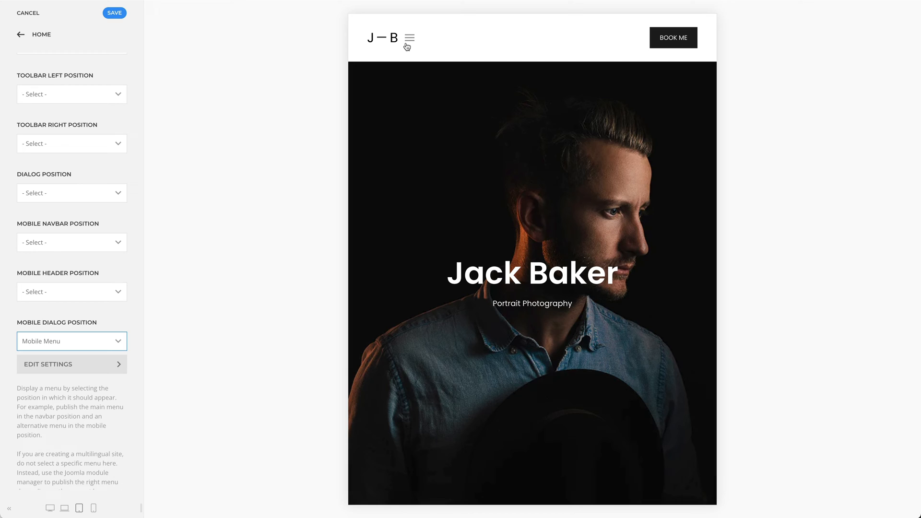
- Open the offcanvas menu from the preview's hamburger and return Home
click(409, 37)
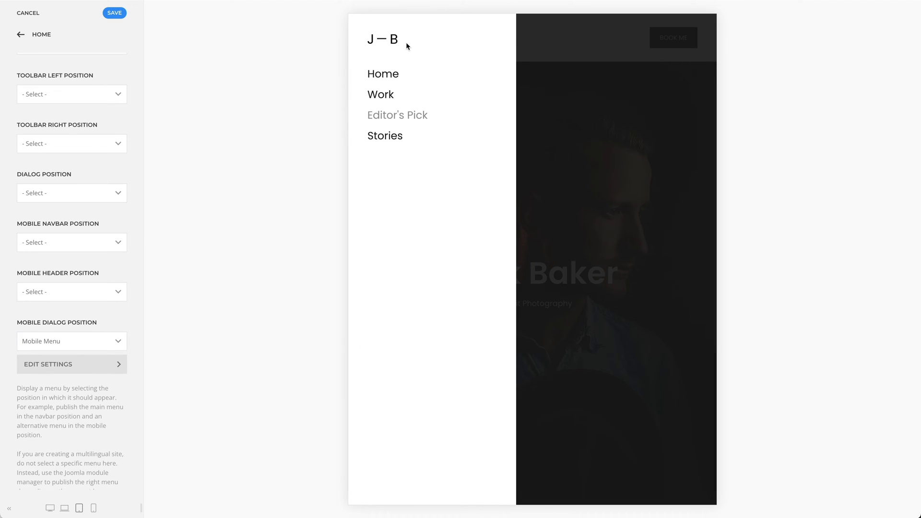
mouse_move(299, 45)
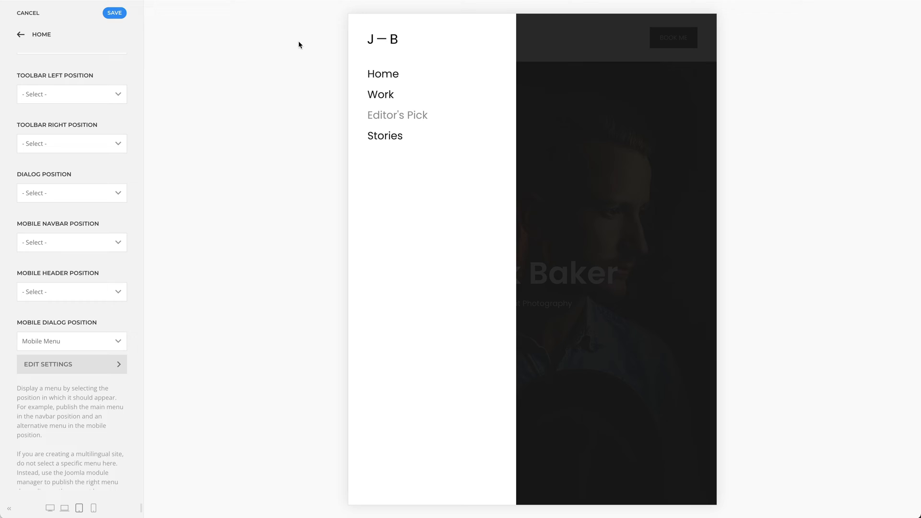
click(20, 35)
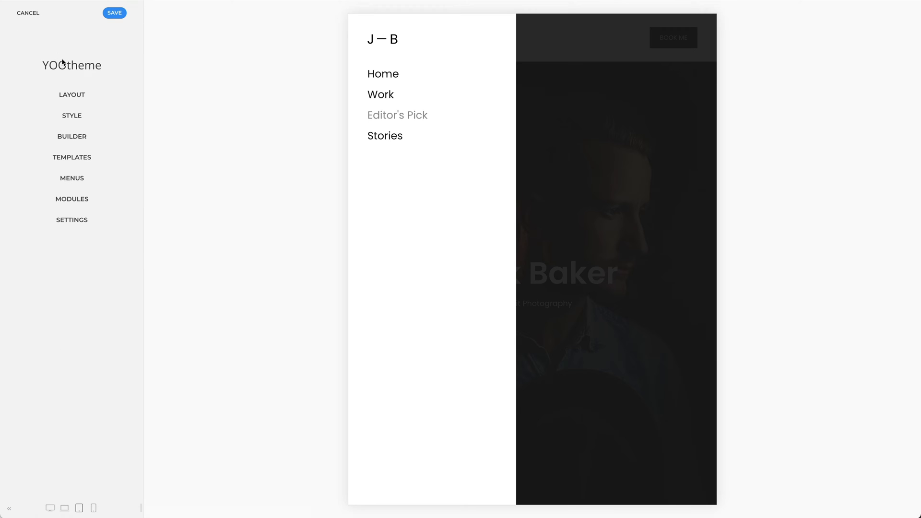
- Set the Dialog Mobile Copyrights module to the Dialog Mobile position, save, and check it in the dialog
click(72, 198)
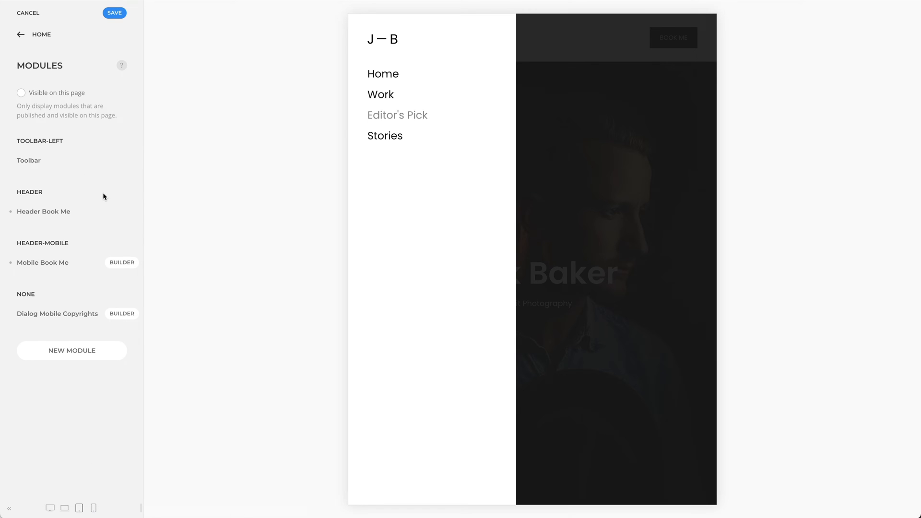
click(56, 313)
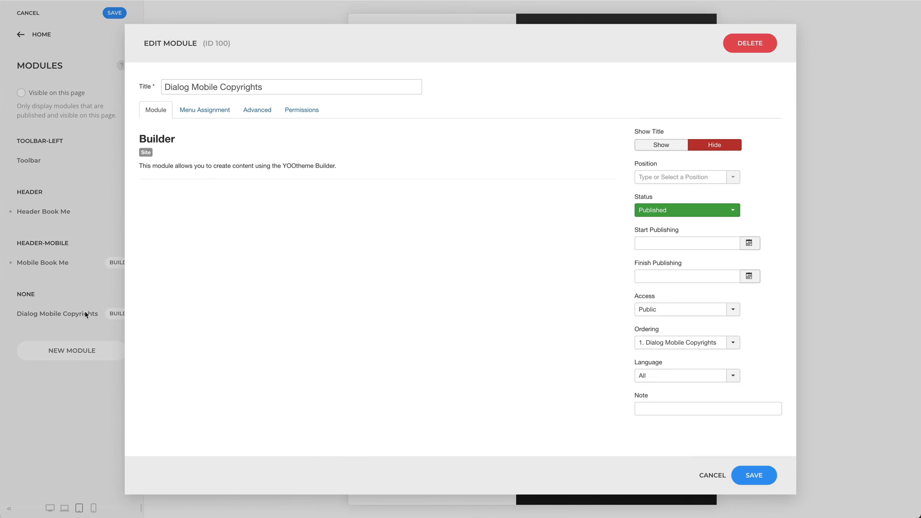
text(di)
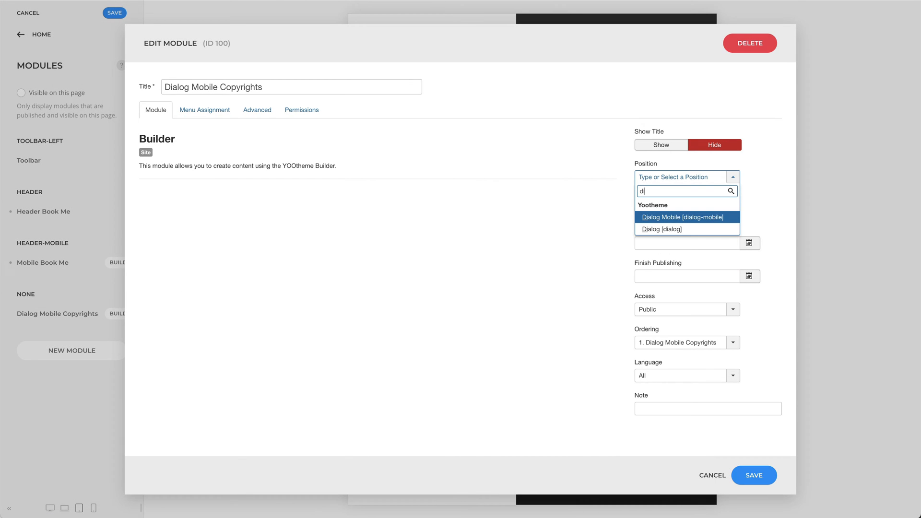
click(682, 217)
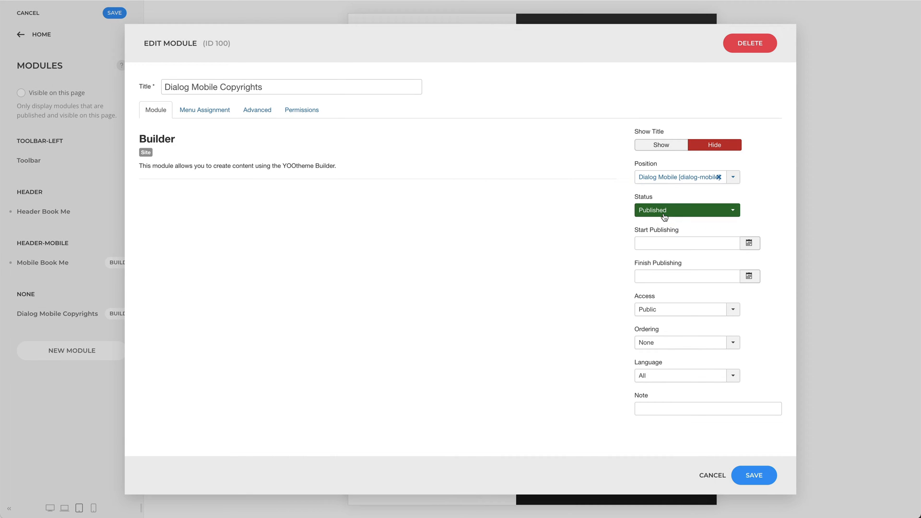
click(755, 475)
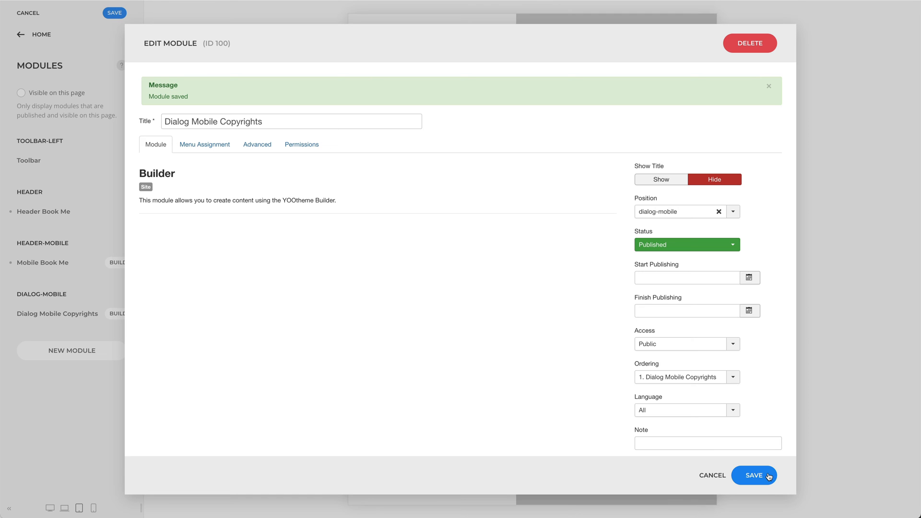
click(762, 475)
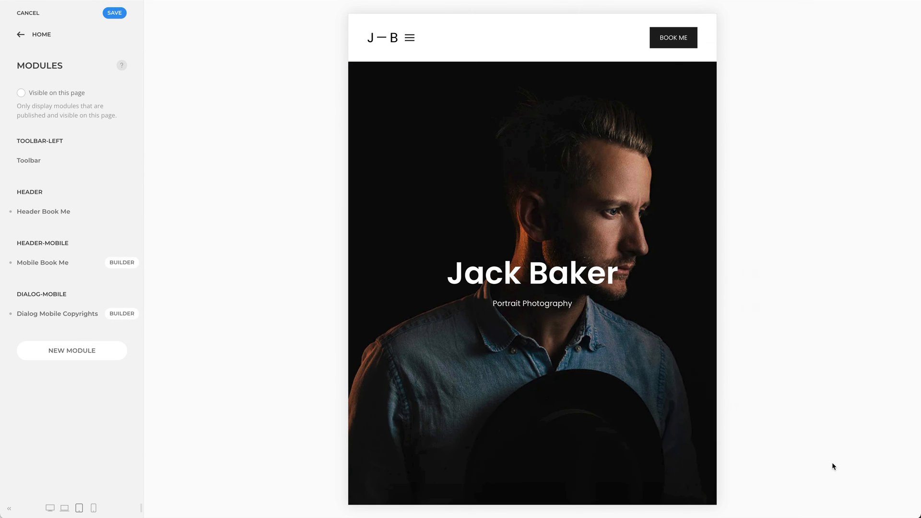
click(409, 38)
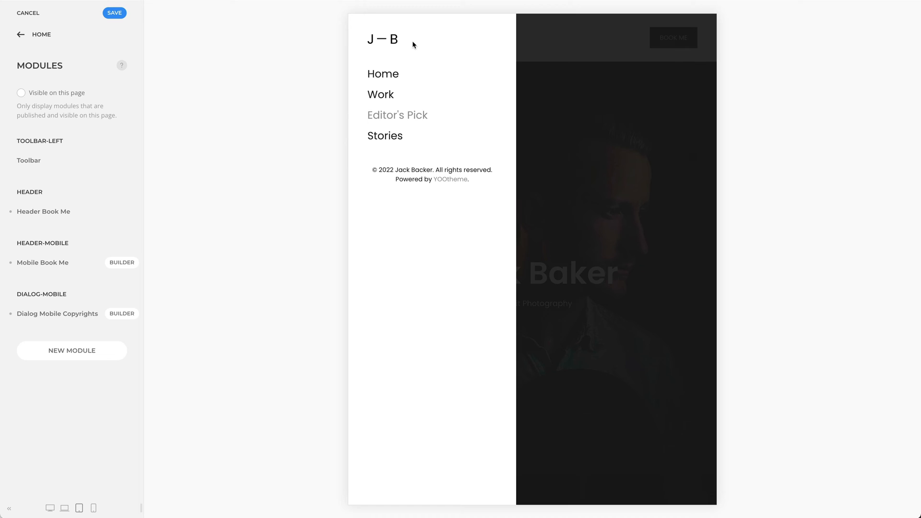
mouse_move(121, 37)
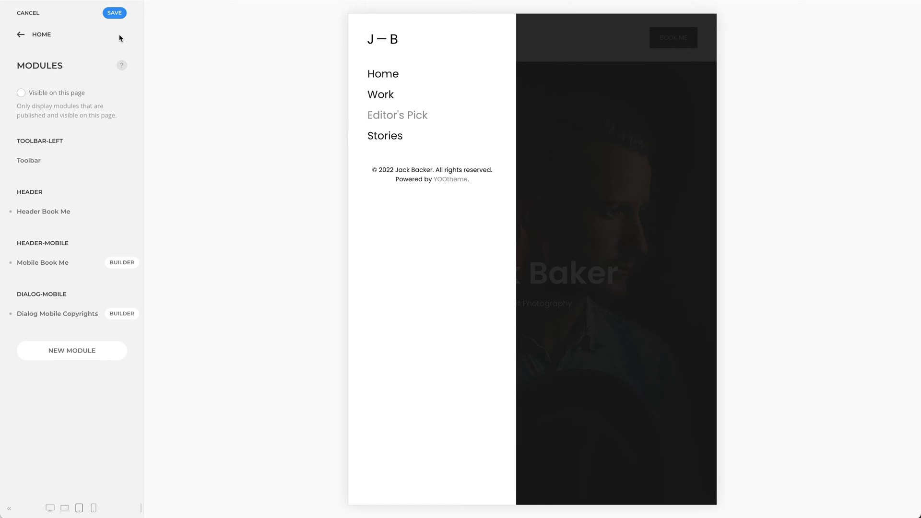
- In Layout > Mobile, browse the Dialog Layout picker and keep Offcanvas Top
click(21, 35)
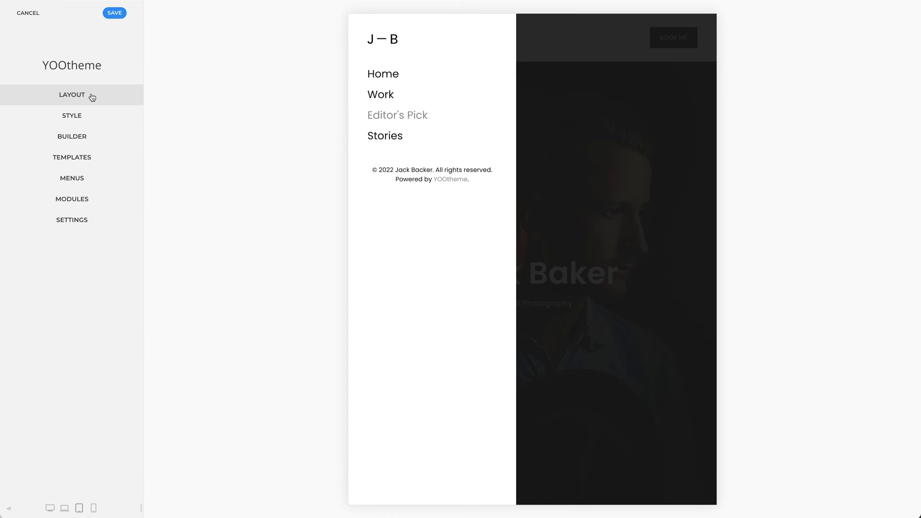
click(72, 95)
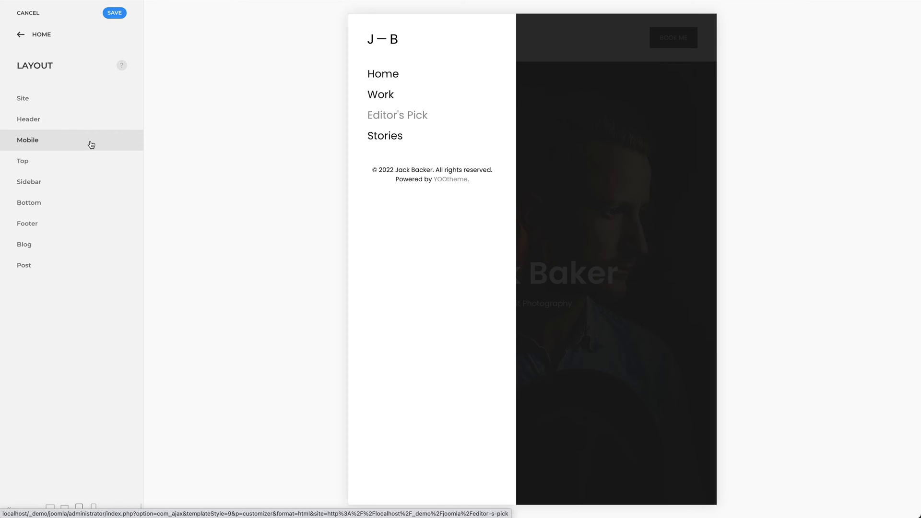
click(27, 141)
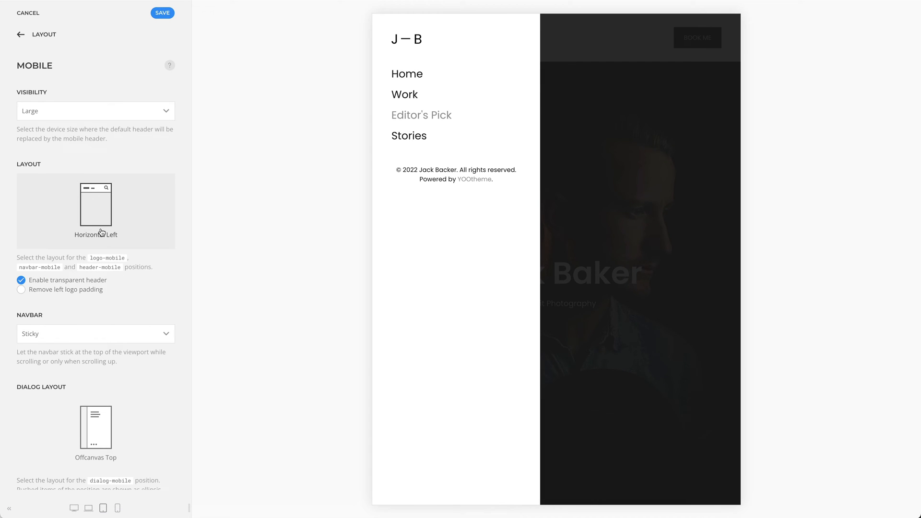
scroll(down, 3)
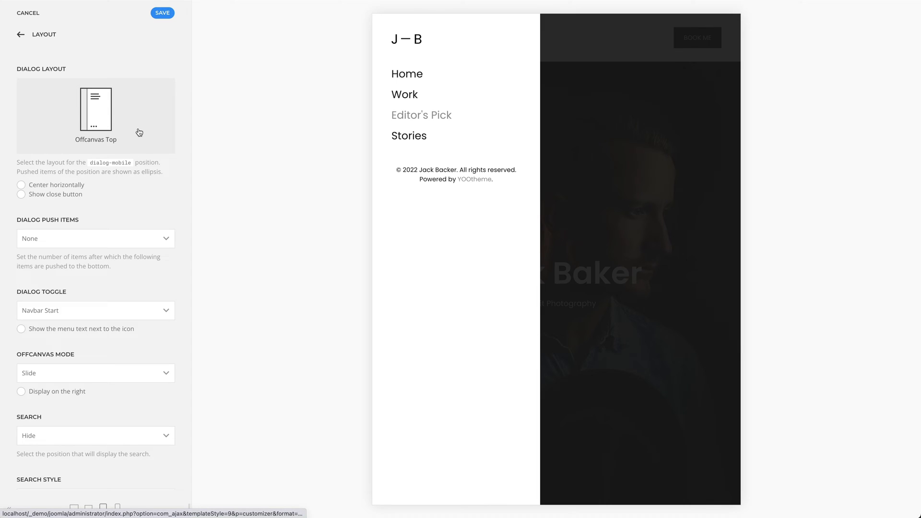
click(95, 109)
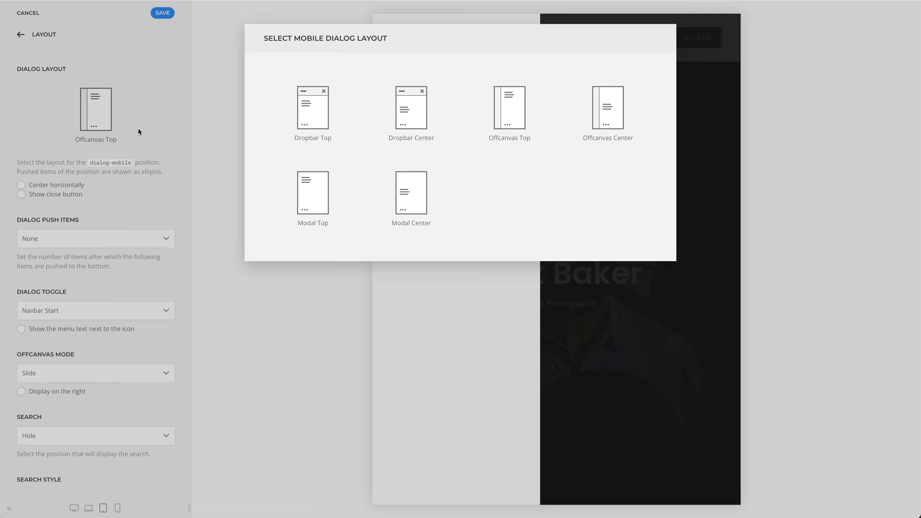
click(510, 109)
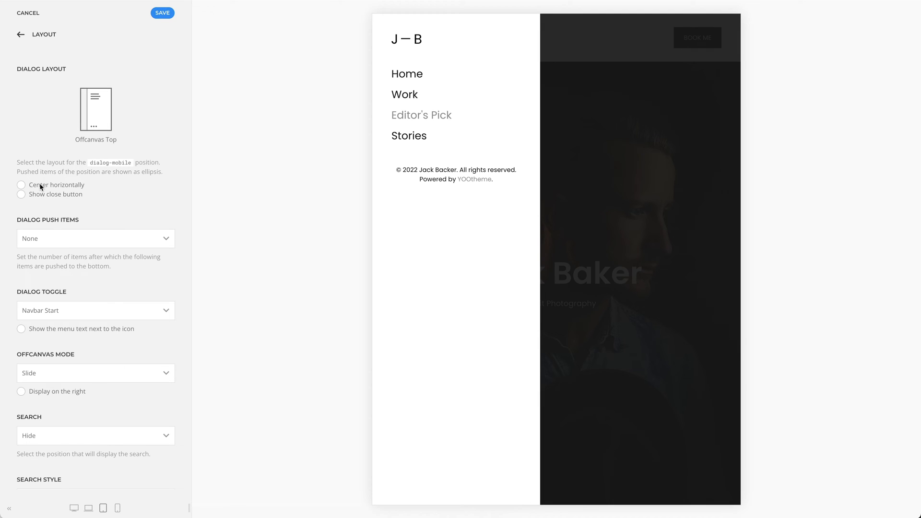
- Enable Center horizontally and Show close button for the opened mobile dialog
click(21, 185)
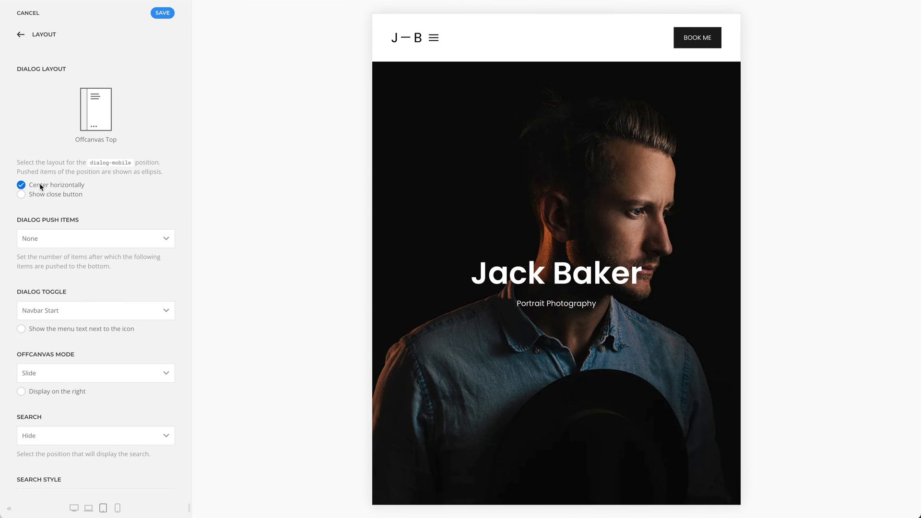
click(434, 37)
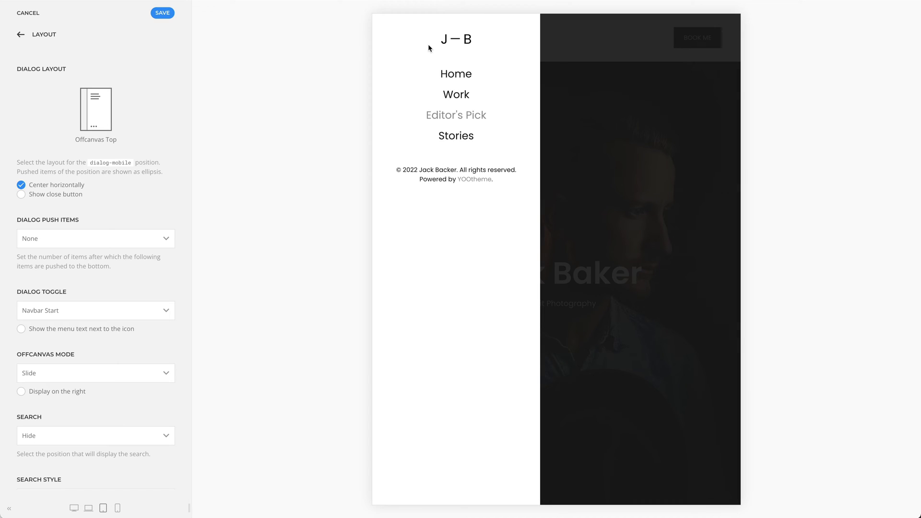
click(21, 195)
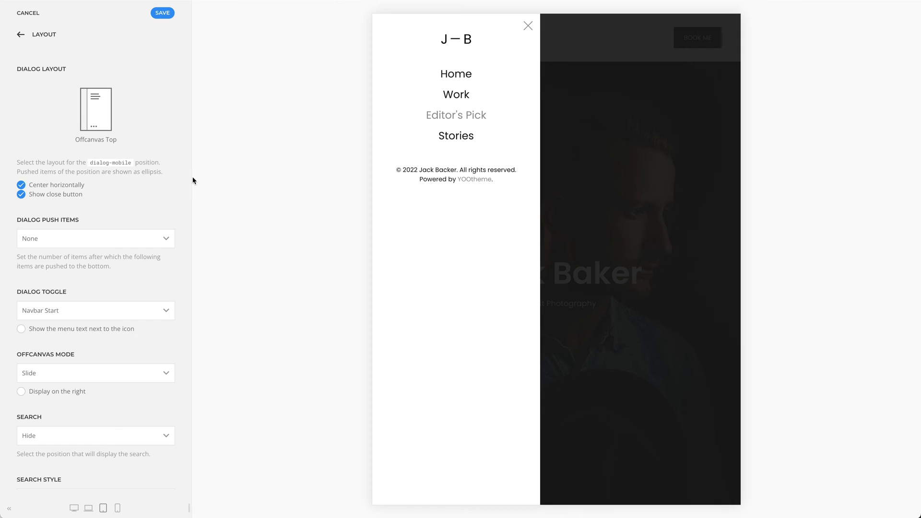
click(95, 238)
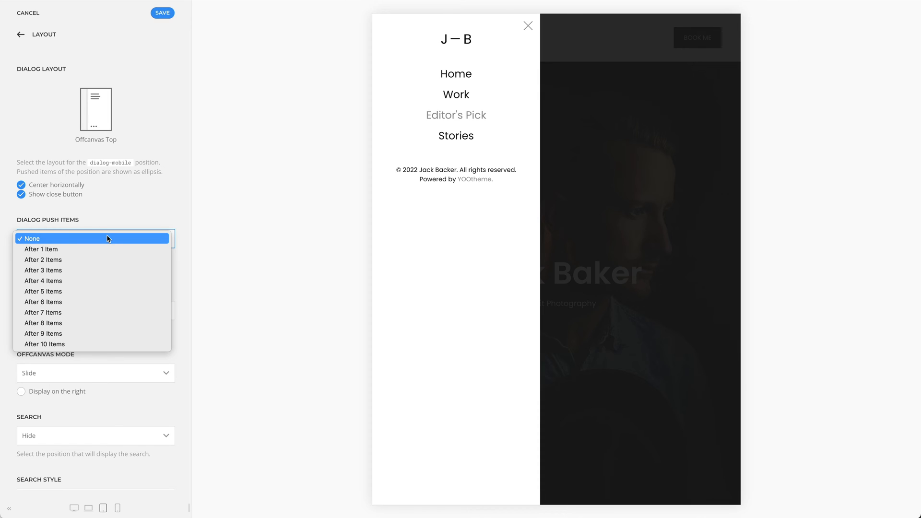
- Set Dialog Push Items to After 2 Items and close the offcanvas
click(44, 261)
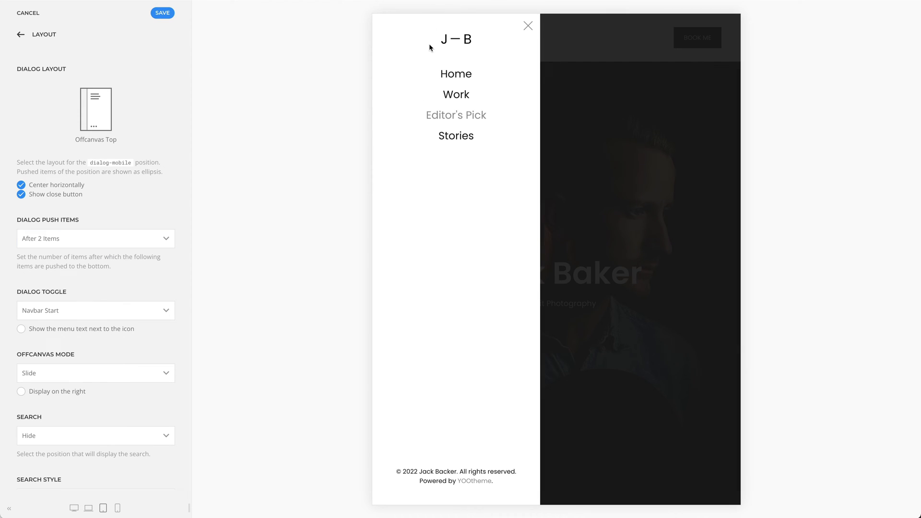
click(528, 26)
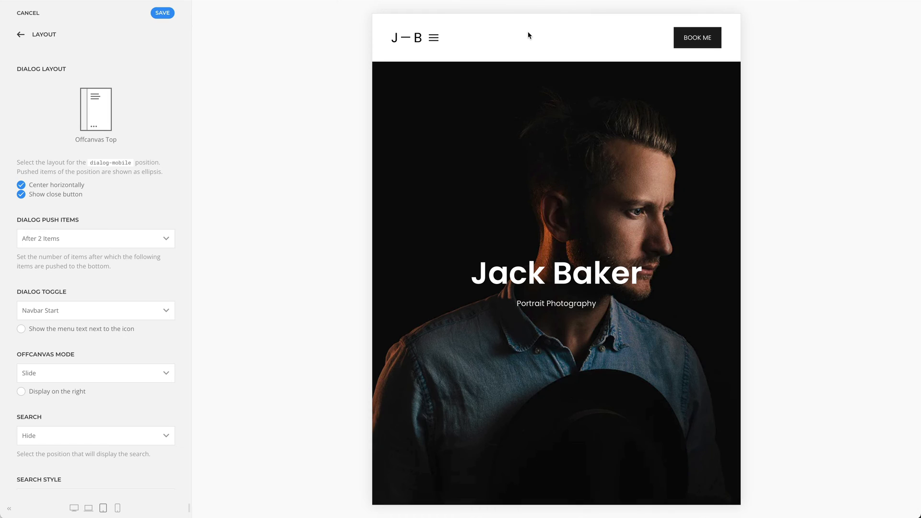
- Set Dialog Toggle to Header End with the MENU text shown next to the icon
click(95, 310)
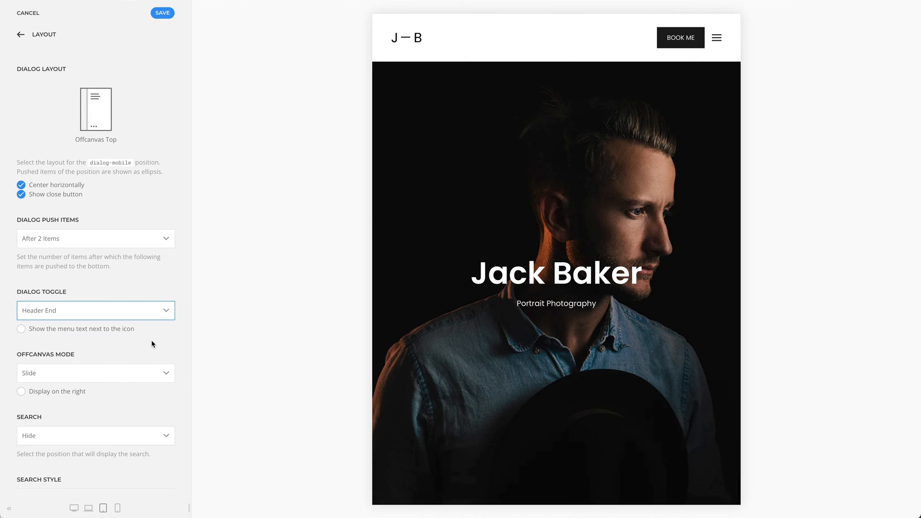
click(21, 329)
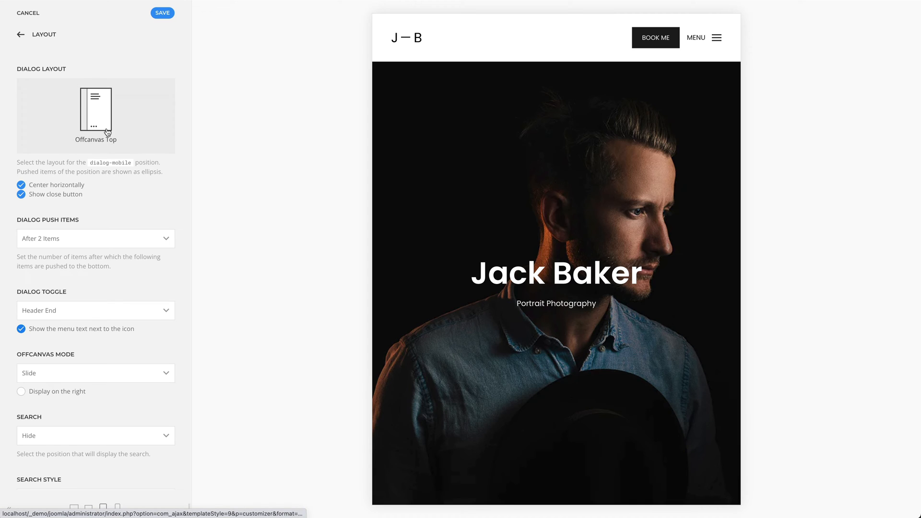
- Choose the Offcanvas Center layout and open it with MENU in the preview
click(95, 111)
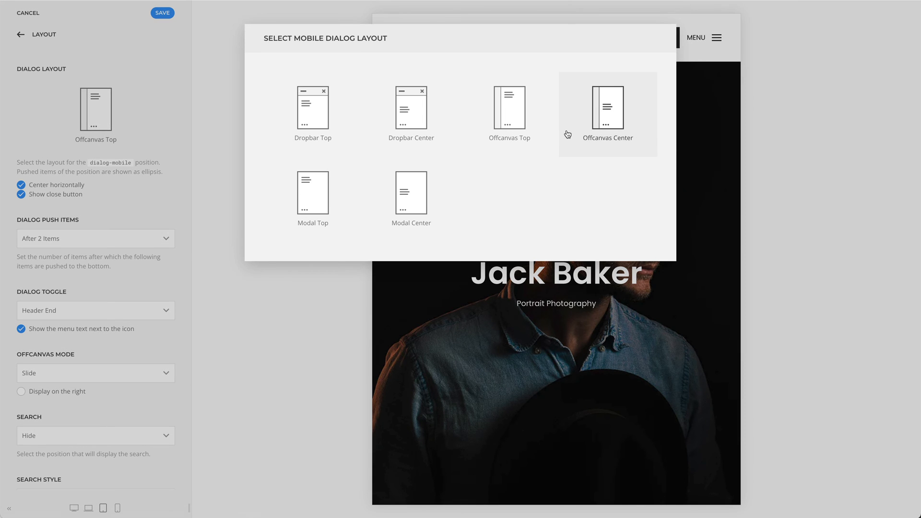
click(608, 109)
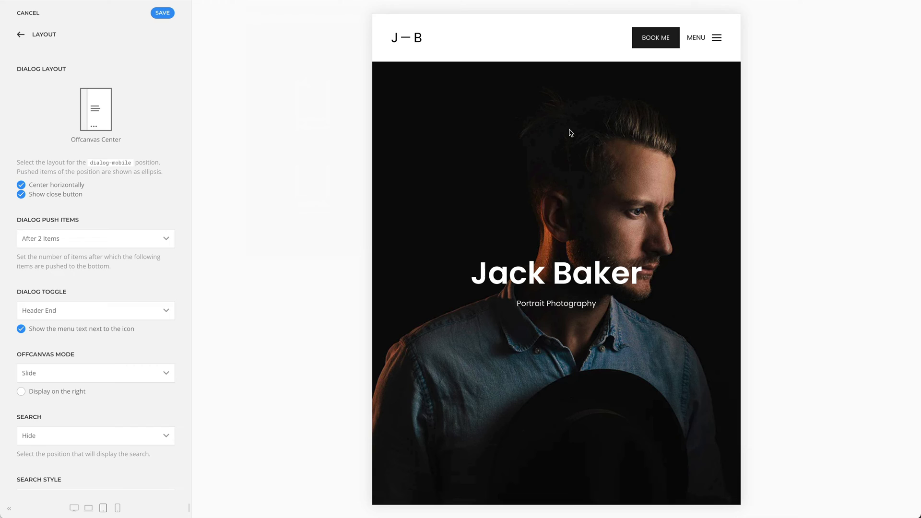
click(705, 37)
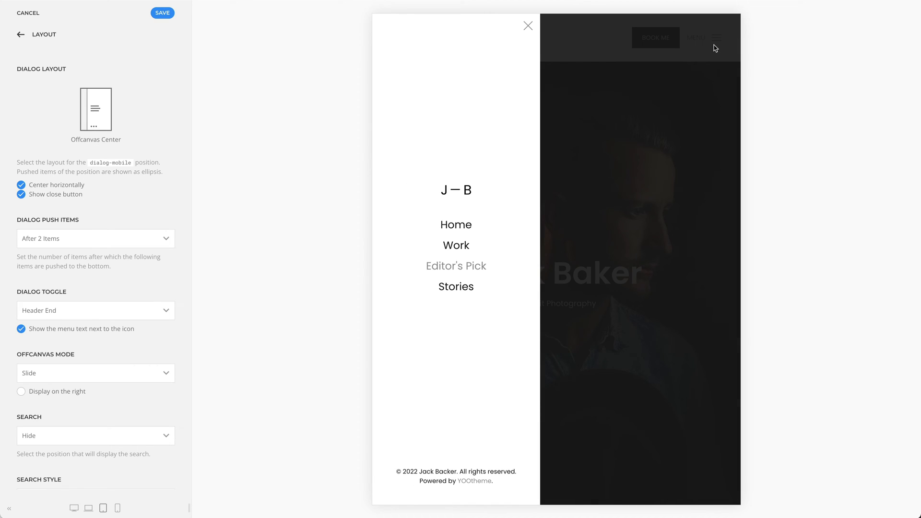
mouse_move(635, 93)
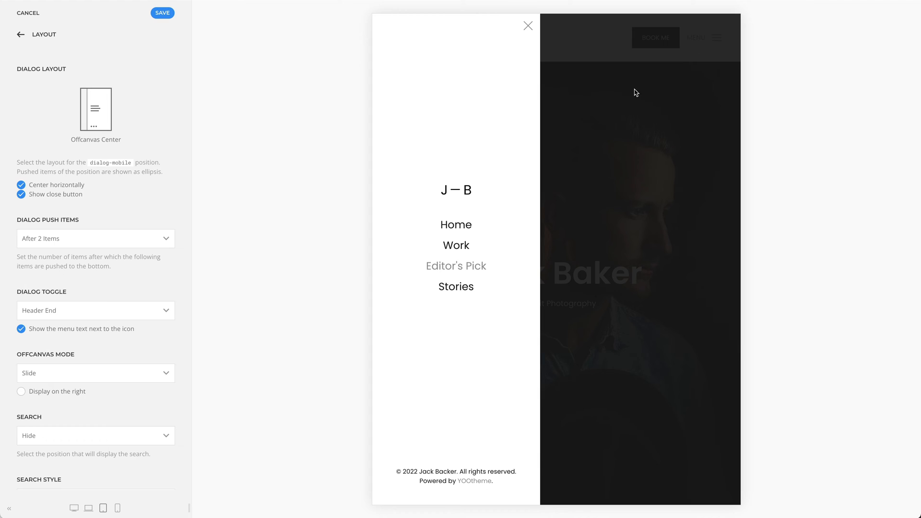
- Preview the Slide and Reveal offcanvas modes with the MENU toggle
click(95, 373)
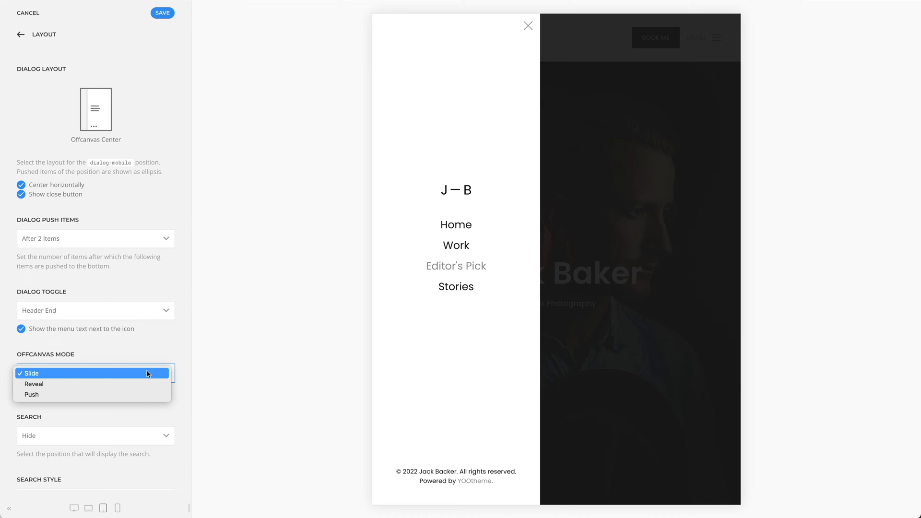
click(31, 373)
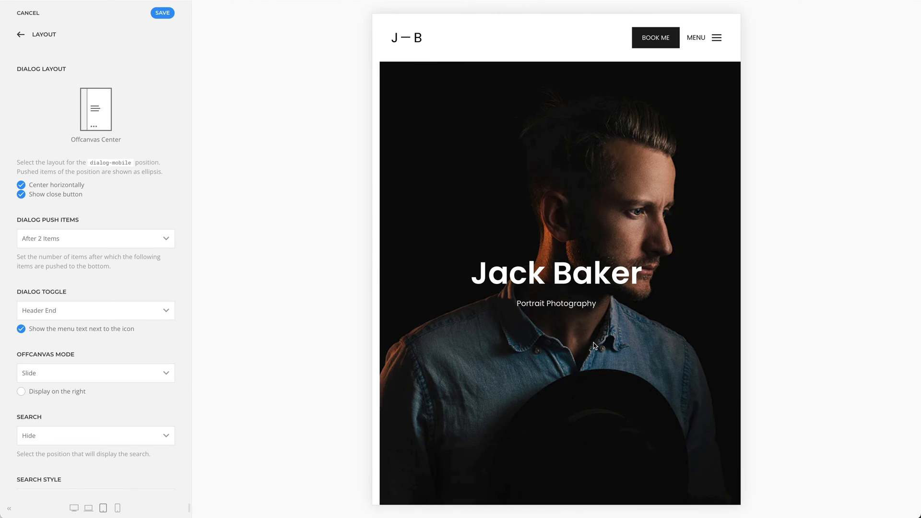
click(716, 37)
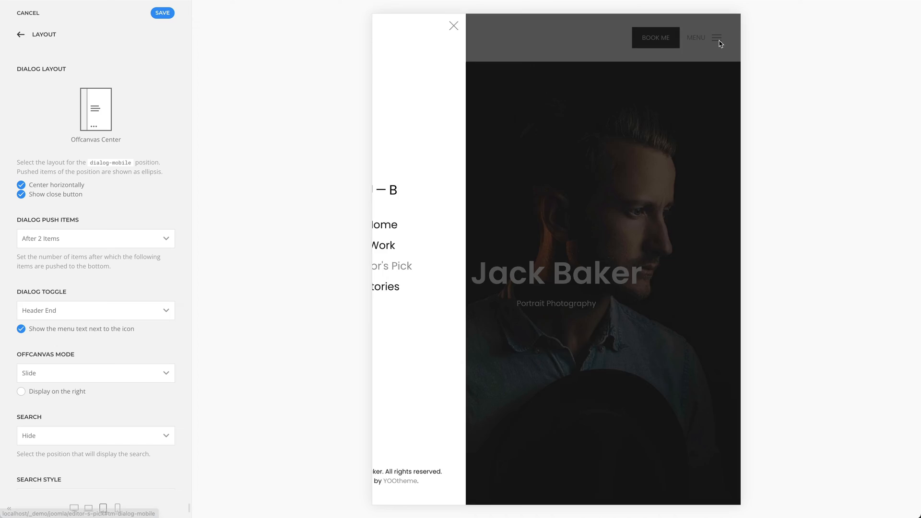
click(454, 26)
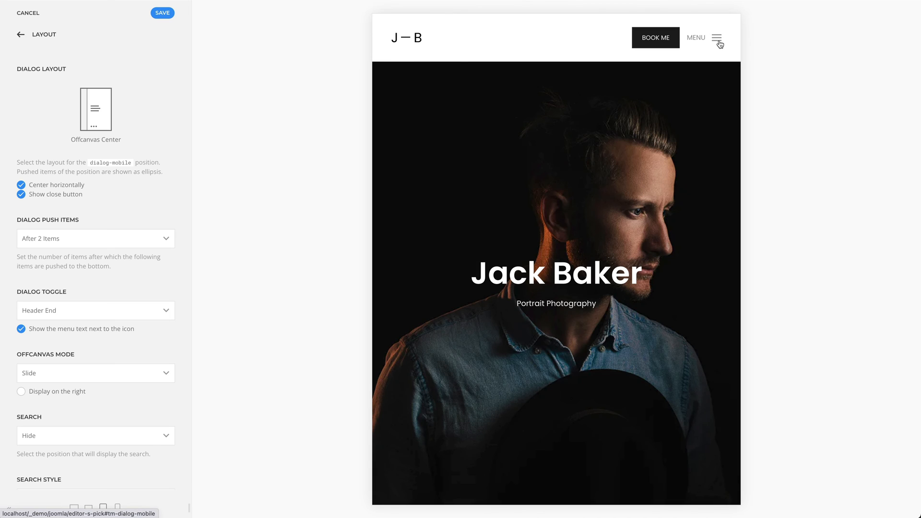
click(95, 373)
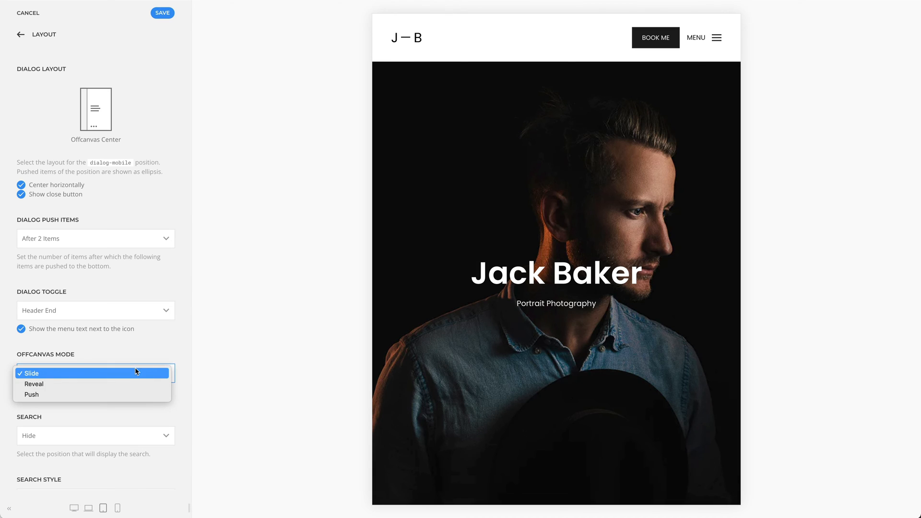
click(34, 384)
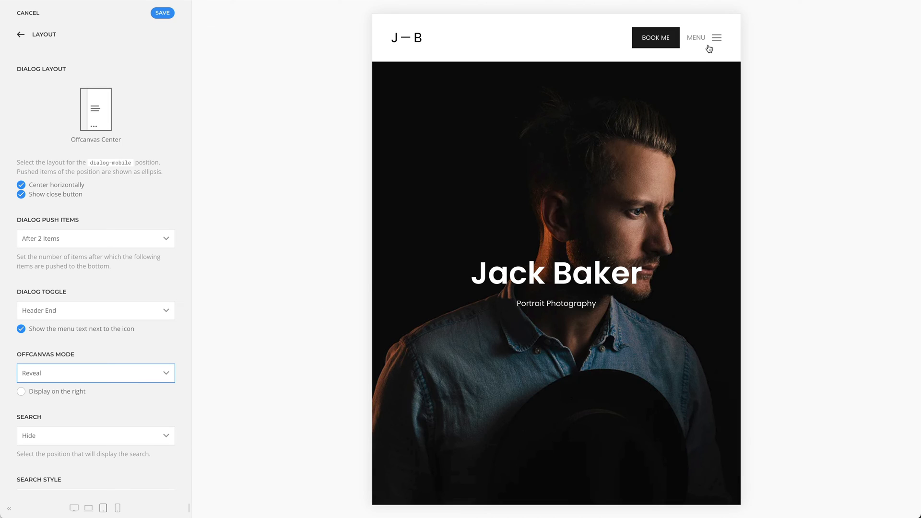
click(705, 38)
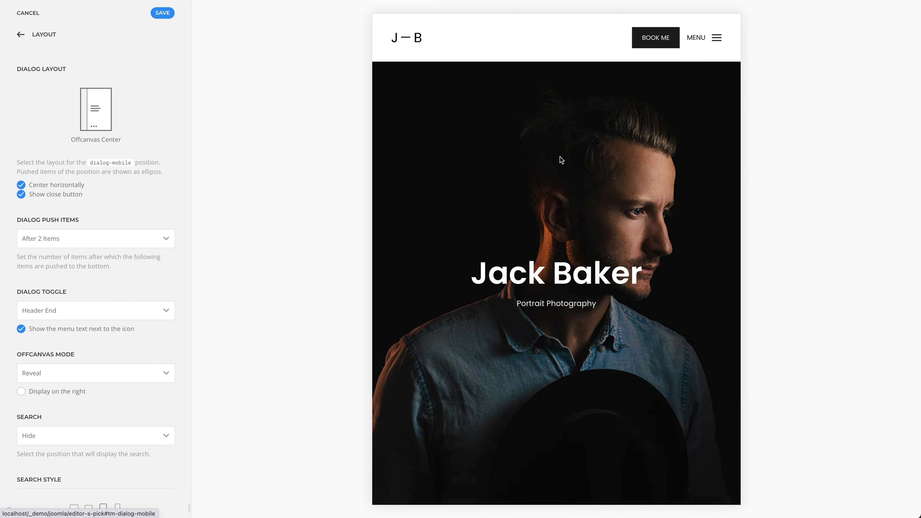
- Set Offcanvas Mode to Push and close the dialog
click(95, 372)
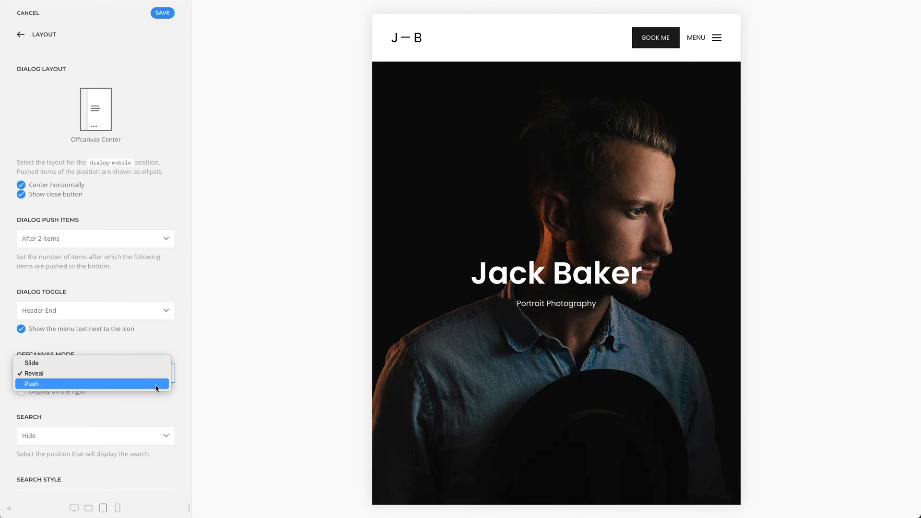
click(31, 384)
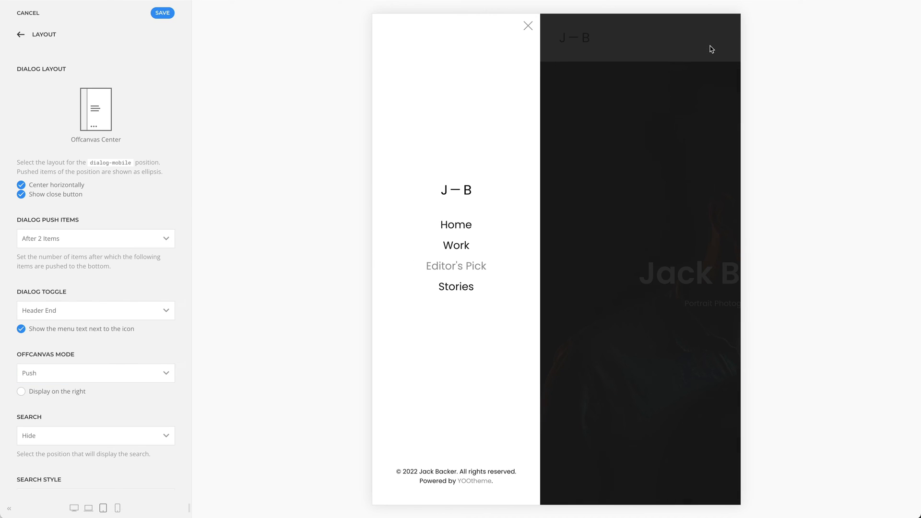
click(527, 26)
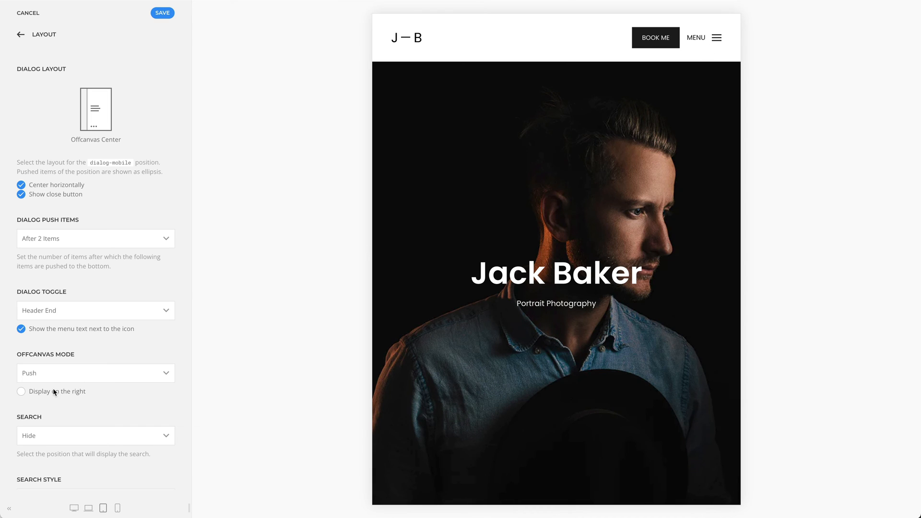
click(21, 391)
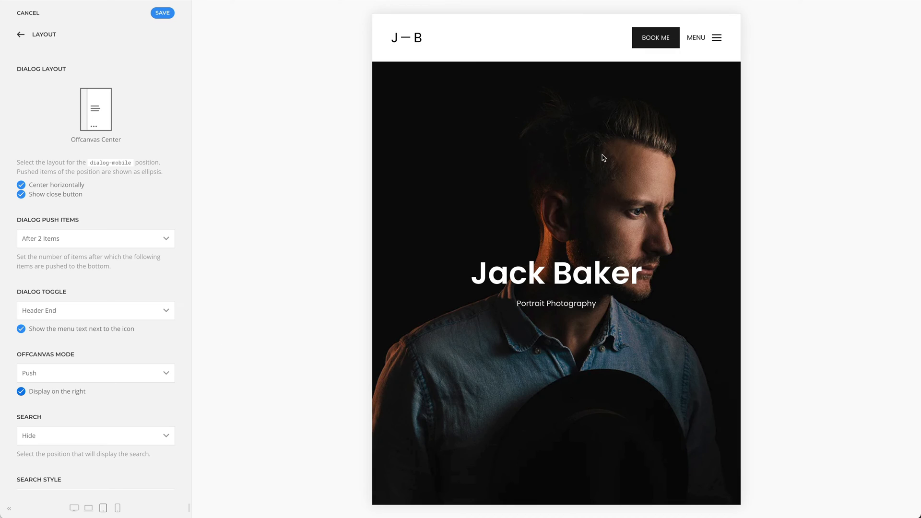
click(704, 37)
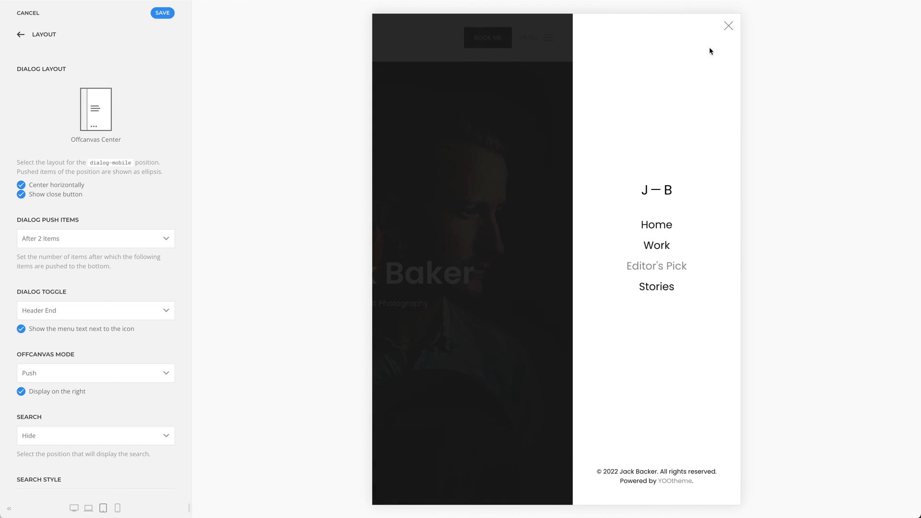
click(728, 25)
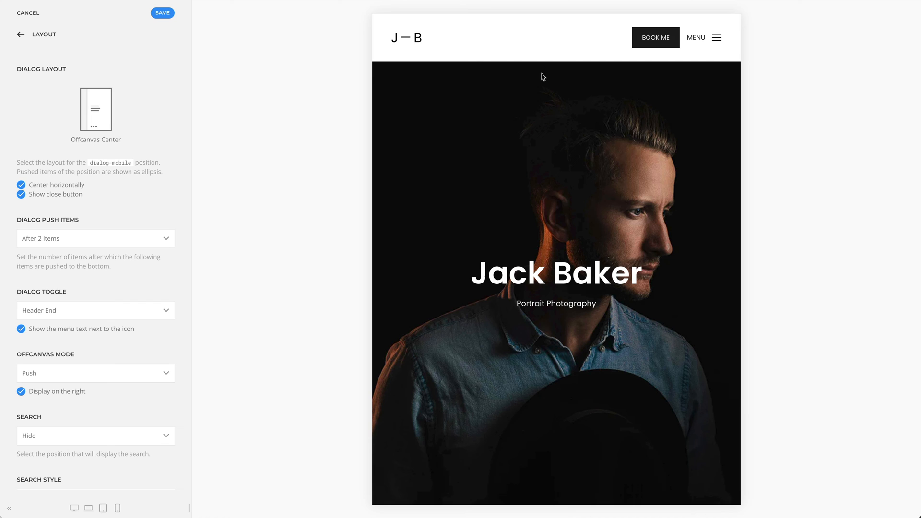
mouse_move(139, 114)
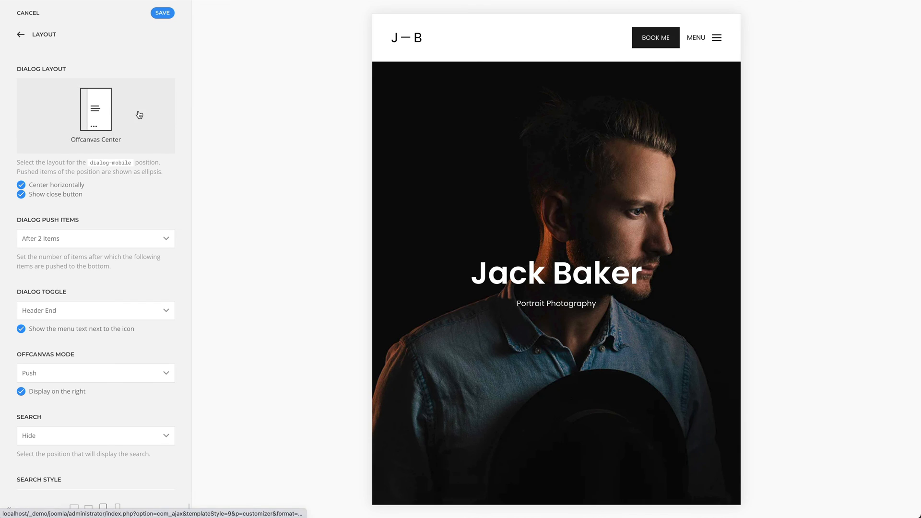
- Choose the Dropbar Center layout and preview the dropbar with MENU
click(95, 109)
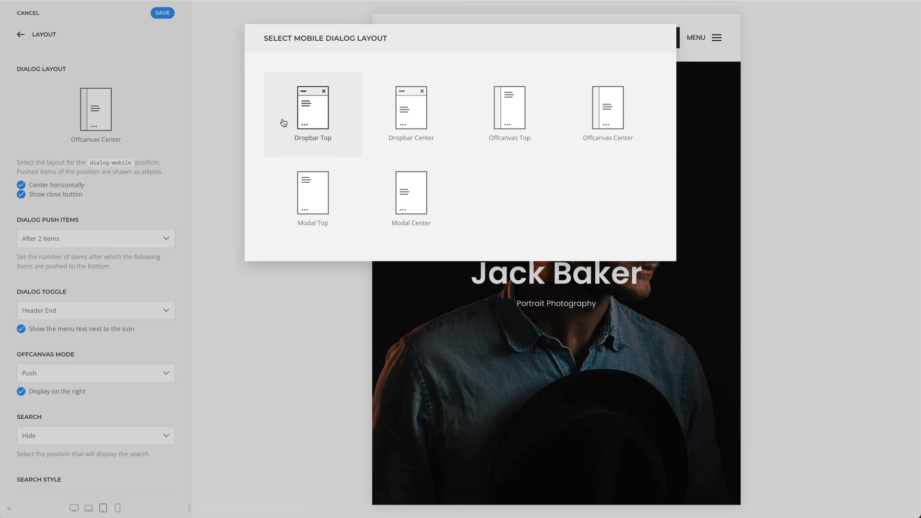
mouse_move(375, 120)
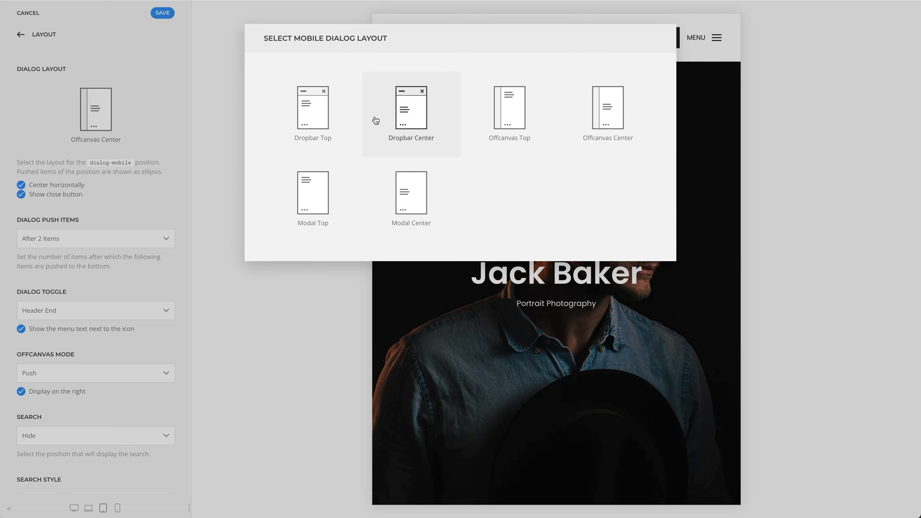
click(412, 108)
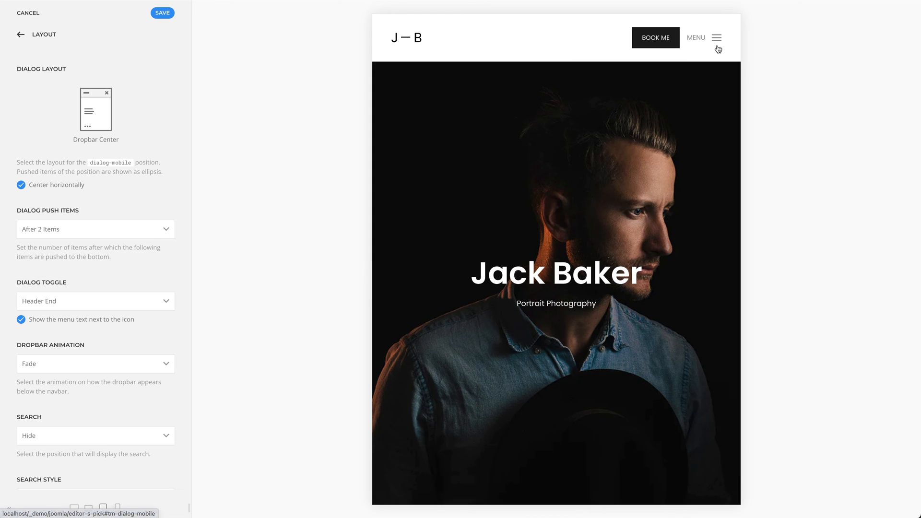
click(717, 38)
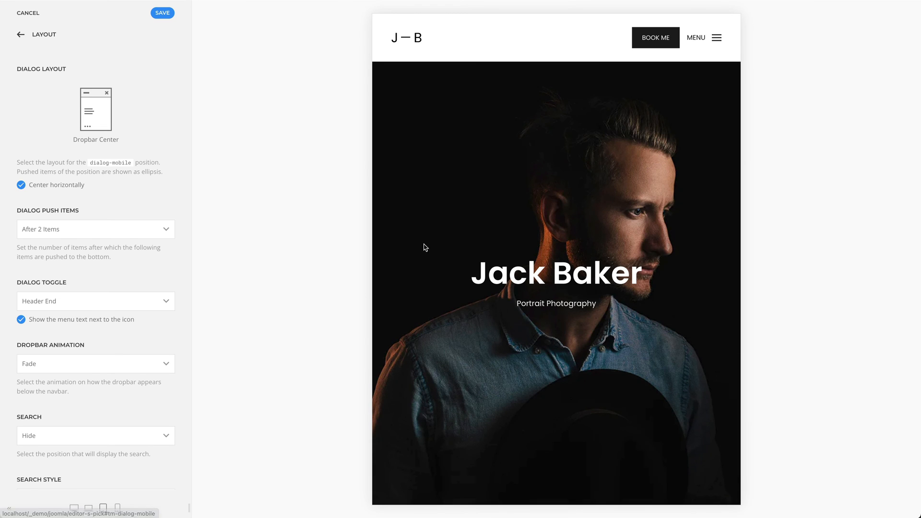
click(95, 364)
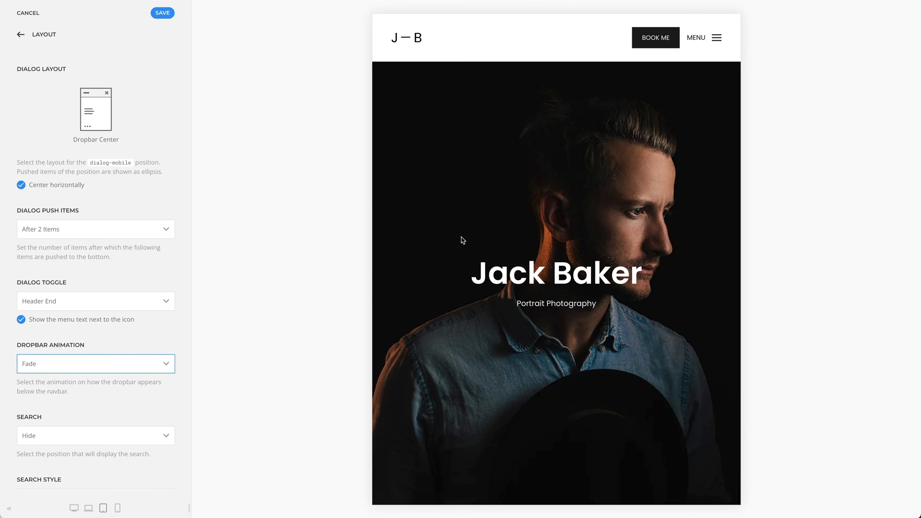
- Preview the Fade and Slide Top dropbar animations with the MENU toggle
click(716, 37)
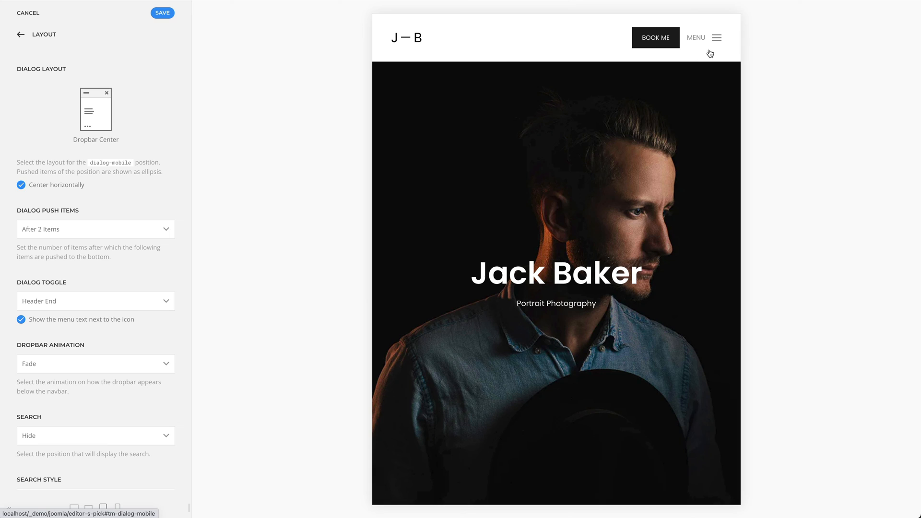
click(95, 362)
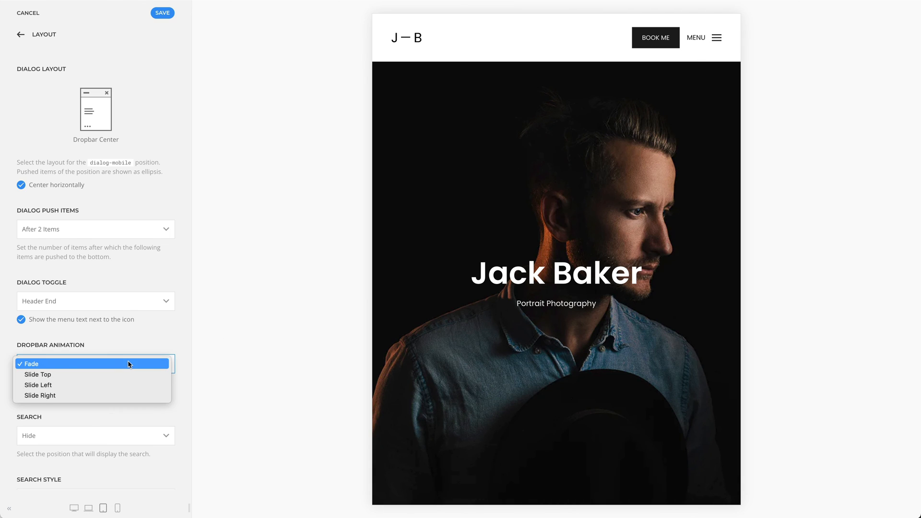
click(37, 374)
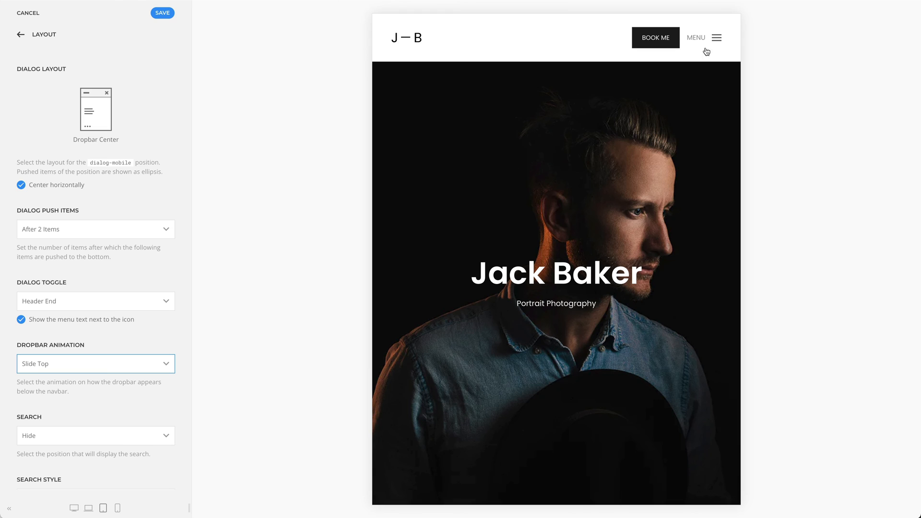
click(703, 38)
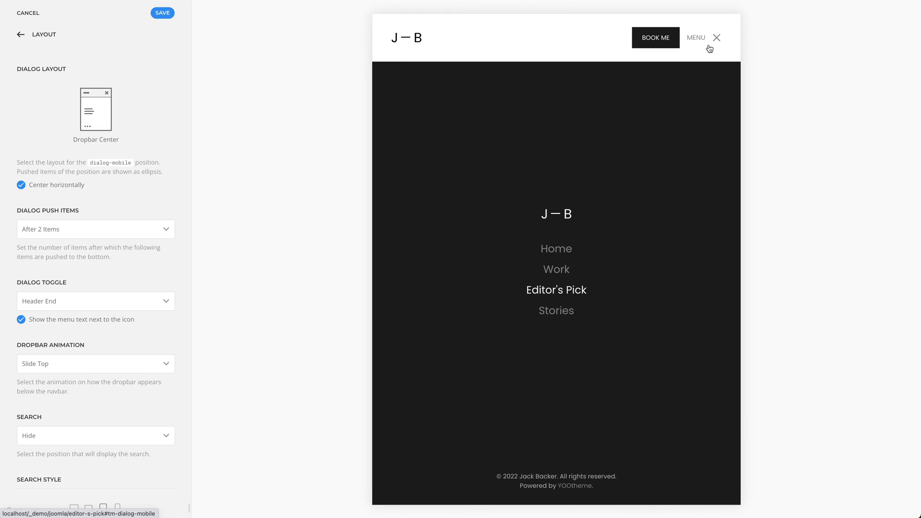
click(716, 37)
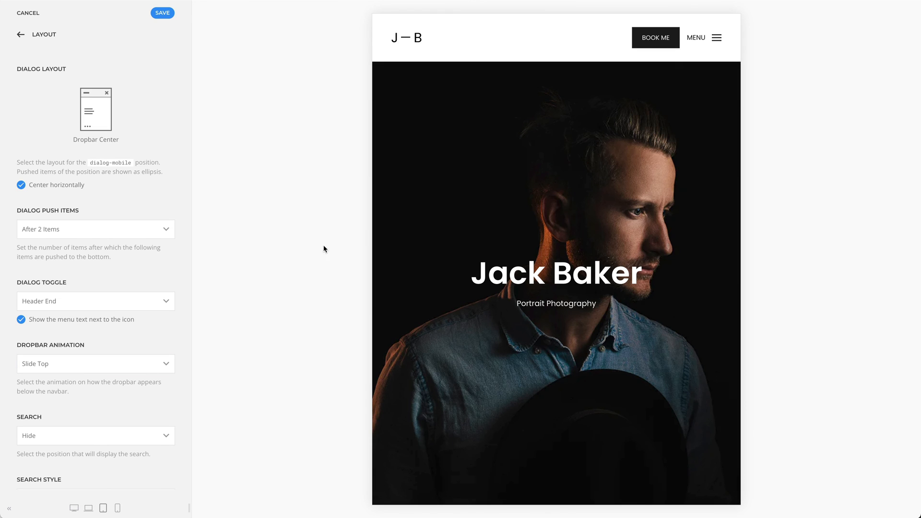
- Try Slide Left, then set Dropbar Animation to Slide Right and preview it
click(95, 364)
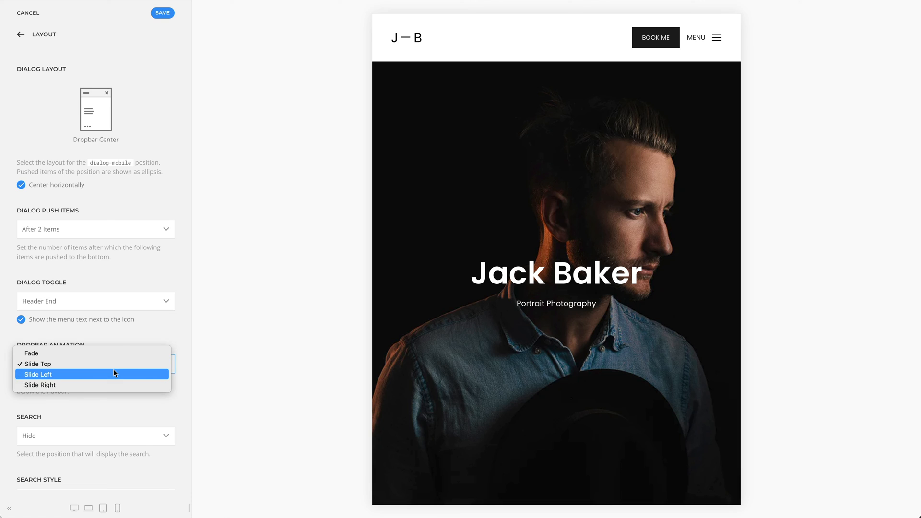
click(39, 375)
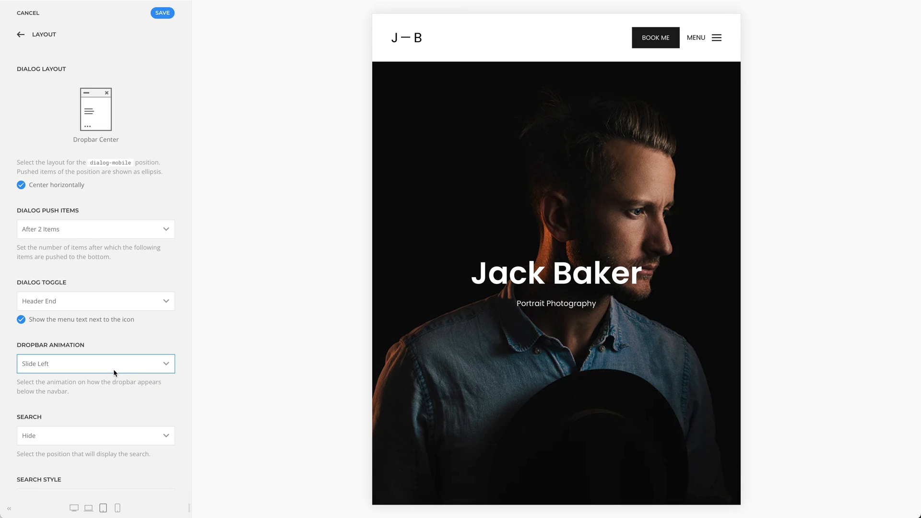
mouse_move(711, 54)
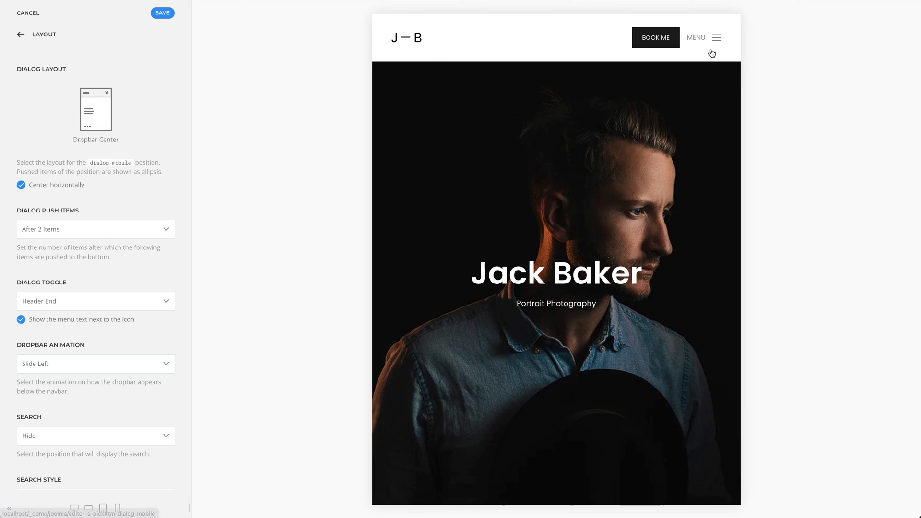
click(716, 37)
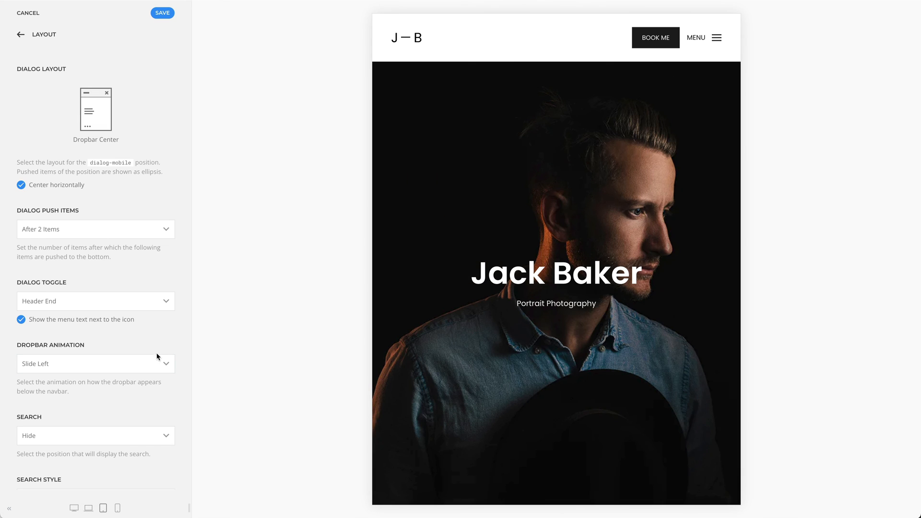
click(96, 362)
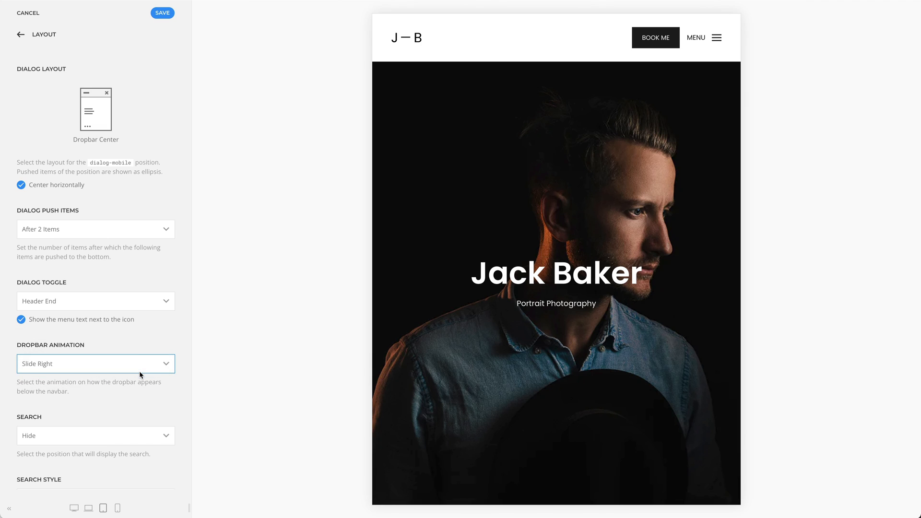
mouse_move(700, 58)
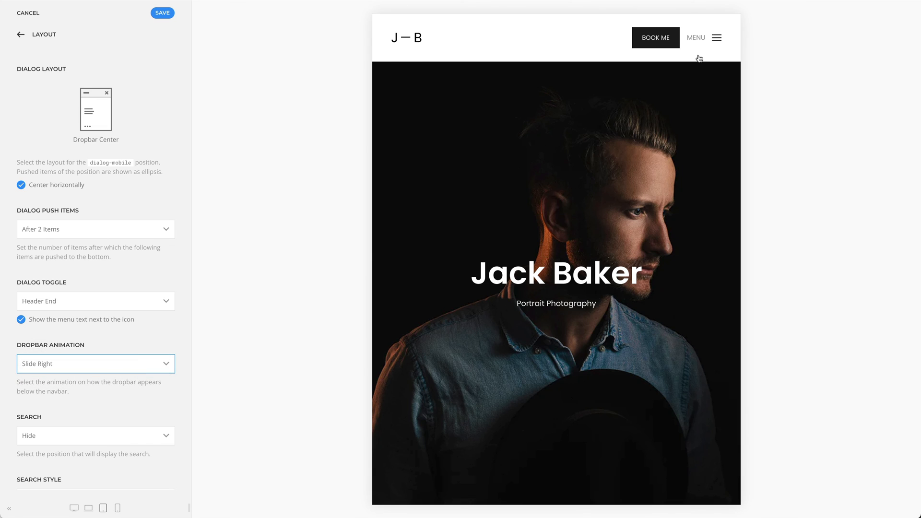
click(704, 38)
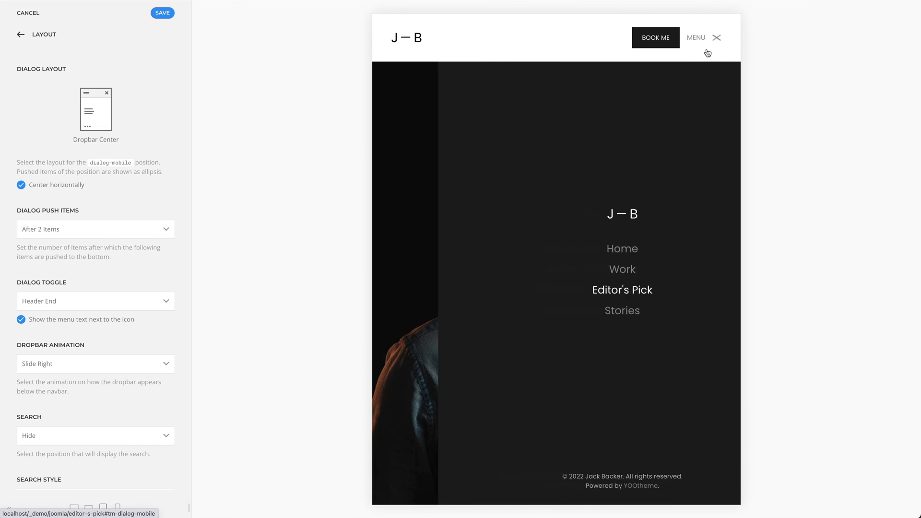
click(716, 37)
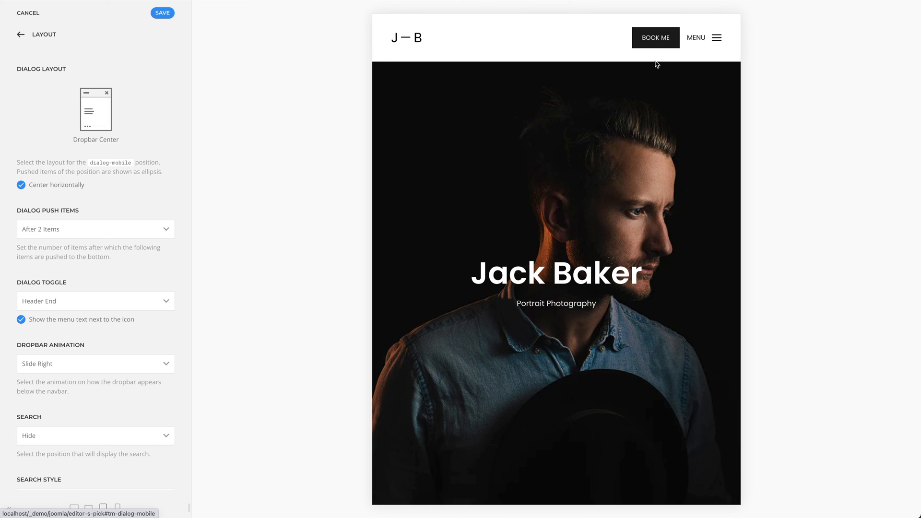
- Choose Modal Center as the mobile dialog layout, enabling close button and Small modal width
click(96, 109)
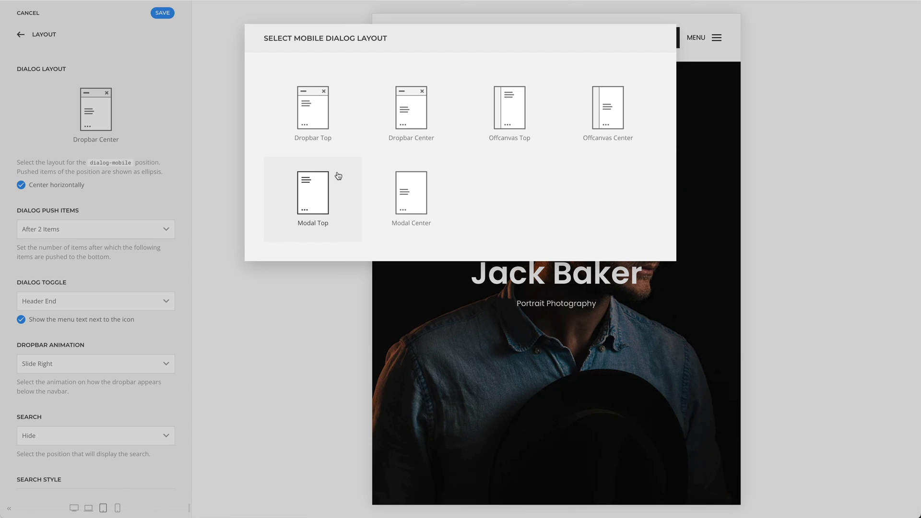
click(412, 193)
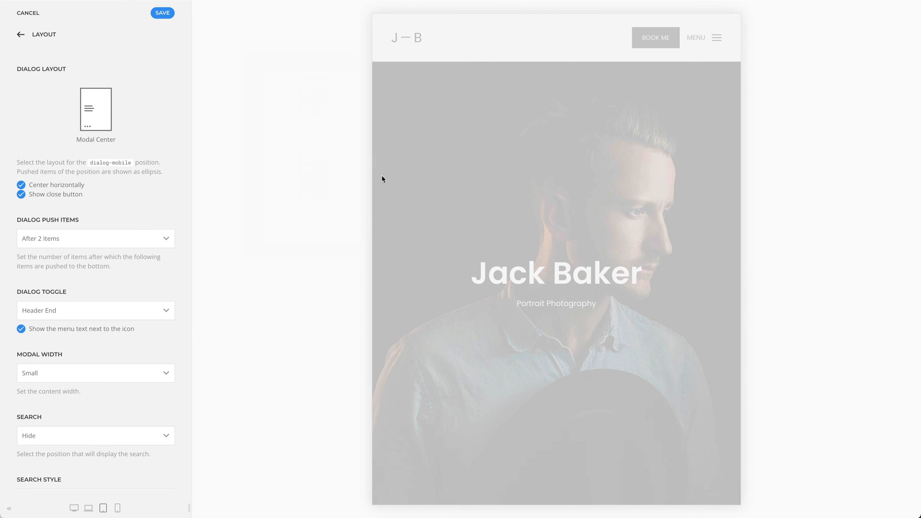